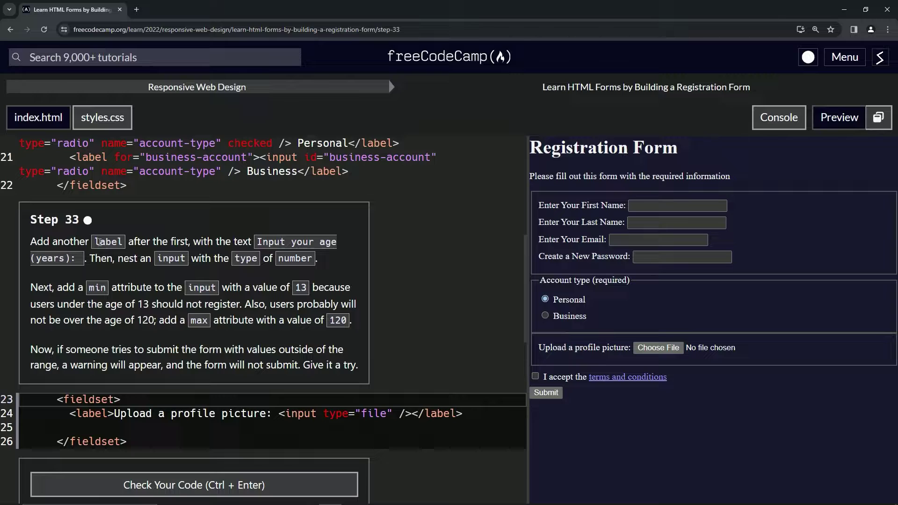
pyautogui.moveTo(84, 306)
pyautogui.write('<label>Input your age (years): <input type="number" min="13" max="120" /></label>')
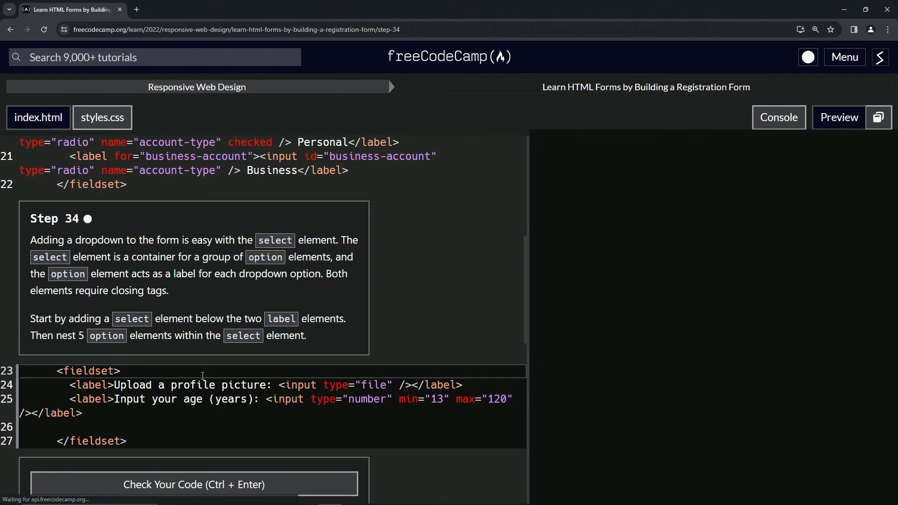
# - View the Step 34 preview showing the age input beneath the profile picture upload
pyautogui.click(838, 117)
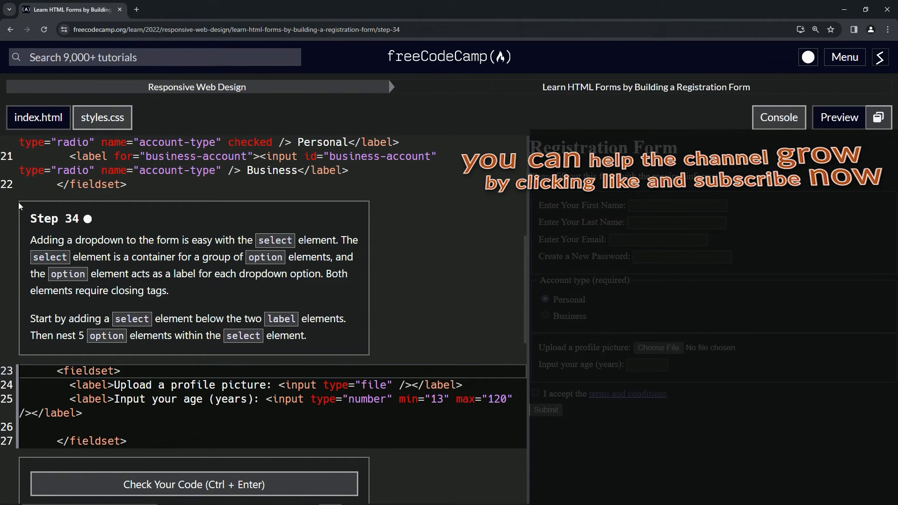